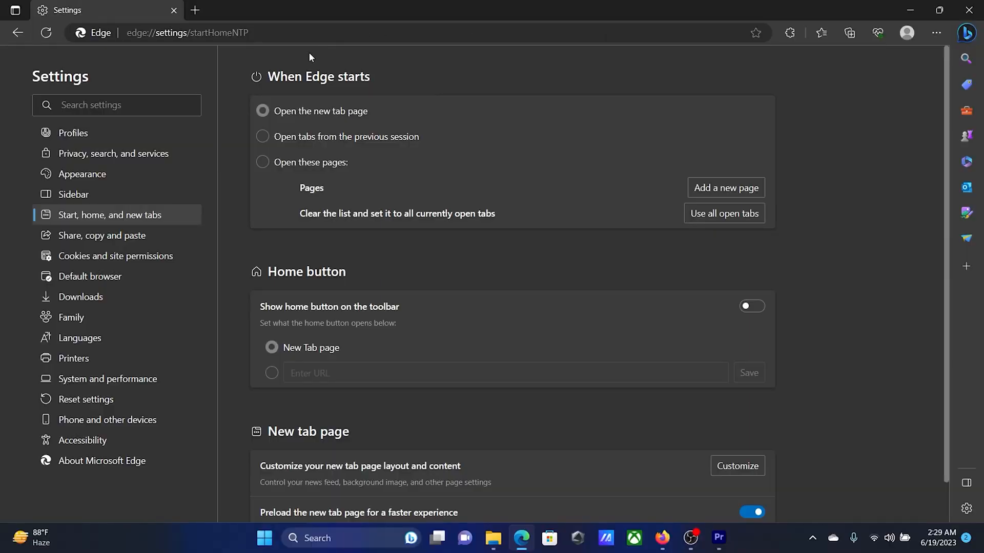
Bring up TheWindowsClub article on Edge not updating alongside a Fast.com tab
left_click(102, 460)
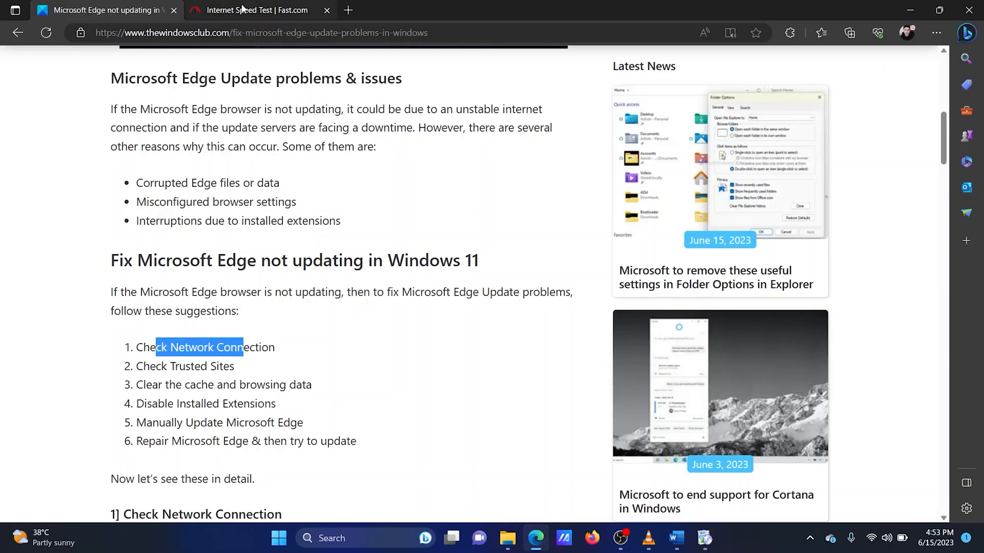
Rerun the Fast.com speed test (about 110 Mbps) and return to the article
left_click(255, 10)
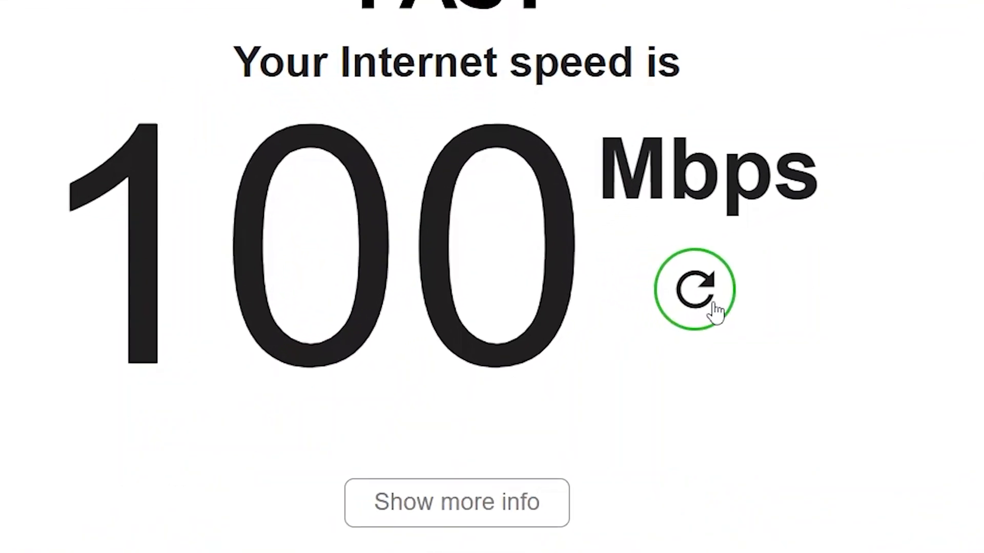
left_click(695, 289)
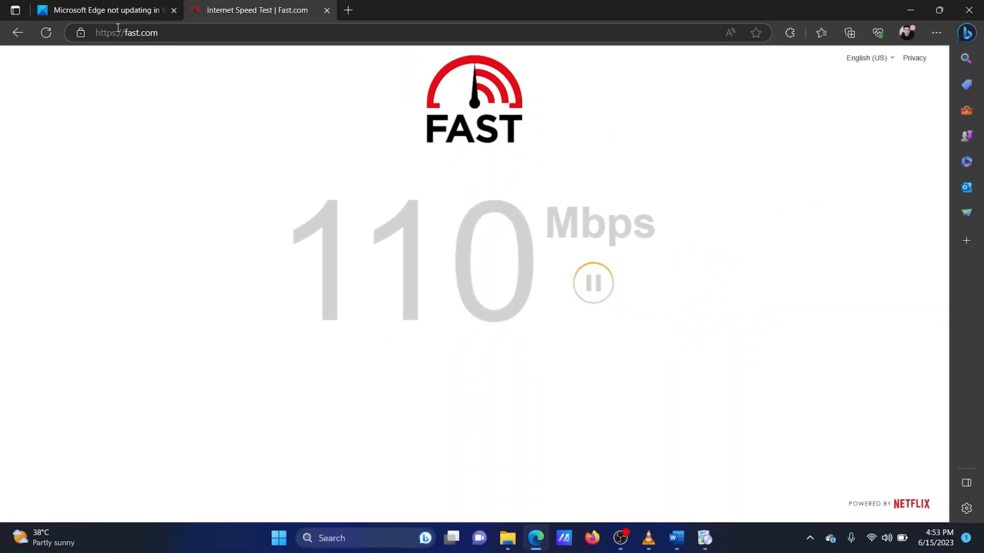
left_click(106, 11)
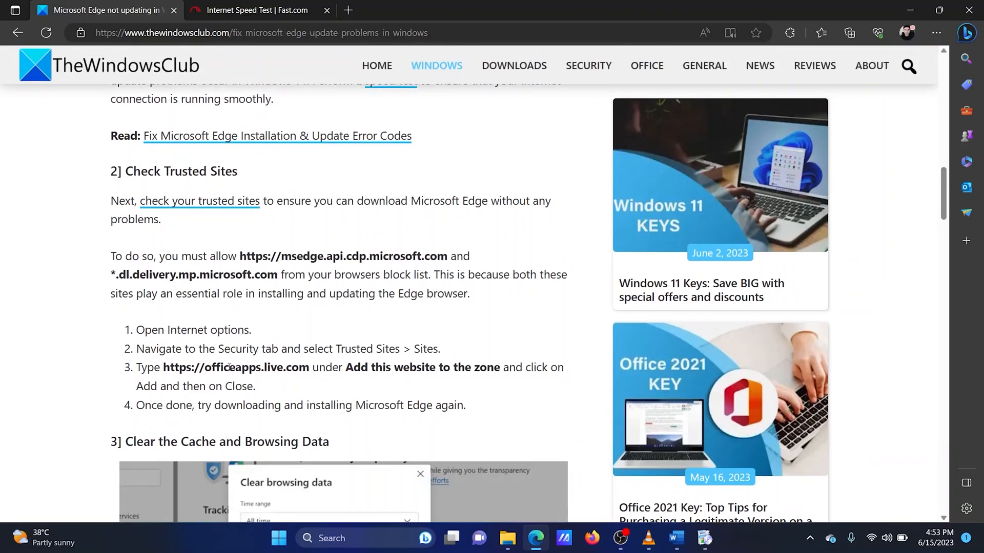
mouse_move(612, 130)
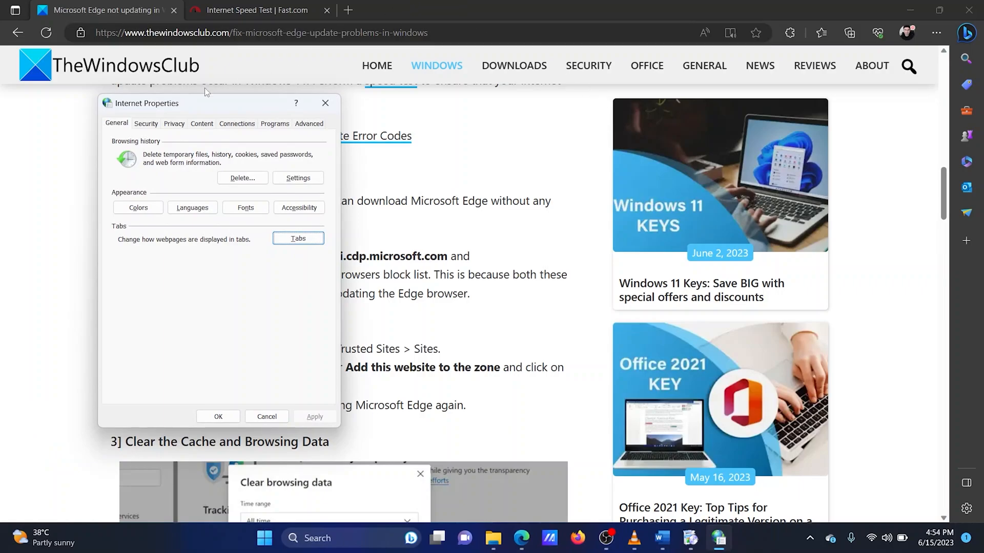
Reach the Trusted sites list in Internet Properties' Security zone settings
left_click(146, 124)
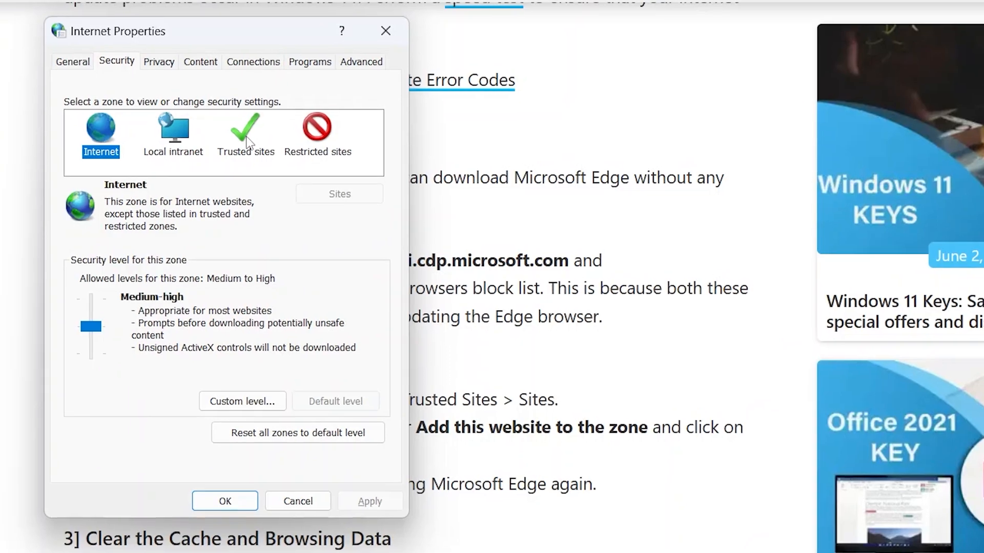
left_click(245, 135)
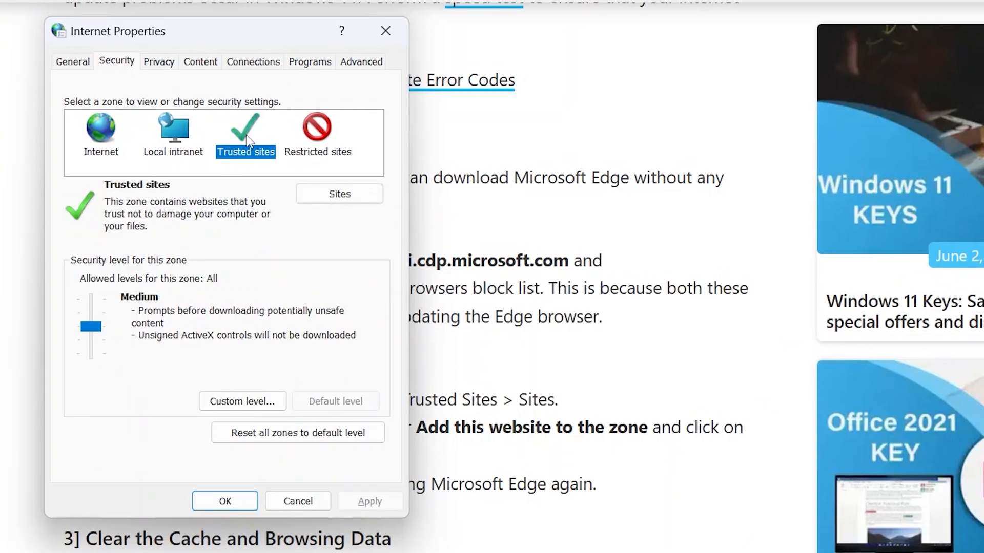
left_click(340, 193)
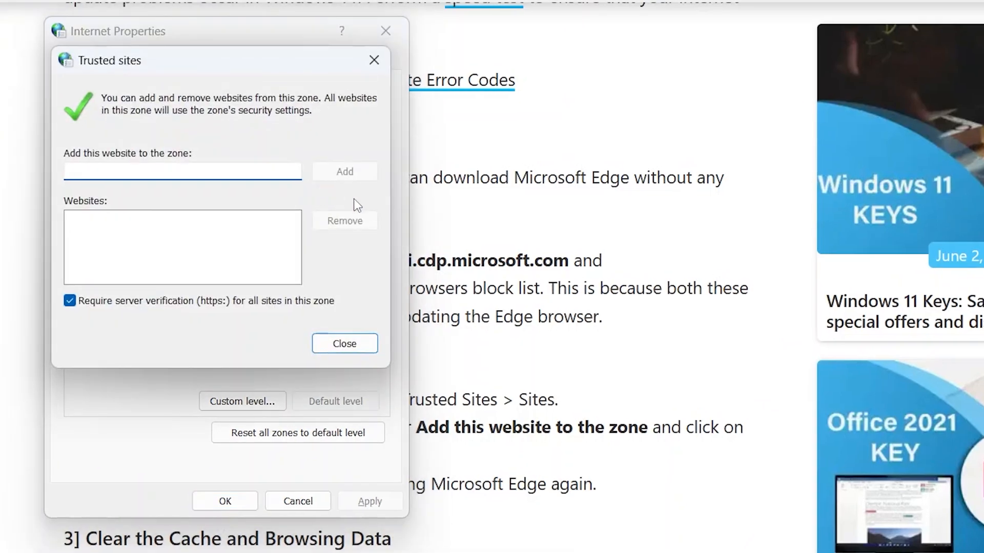
left_click(344, 343)
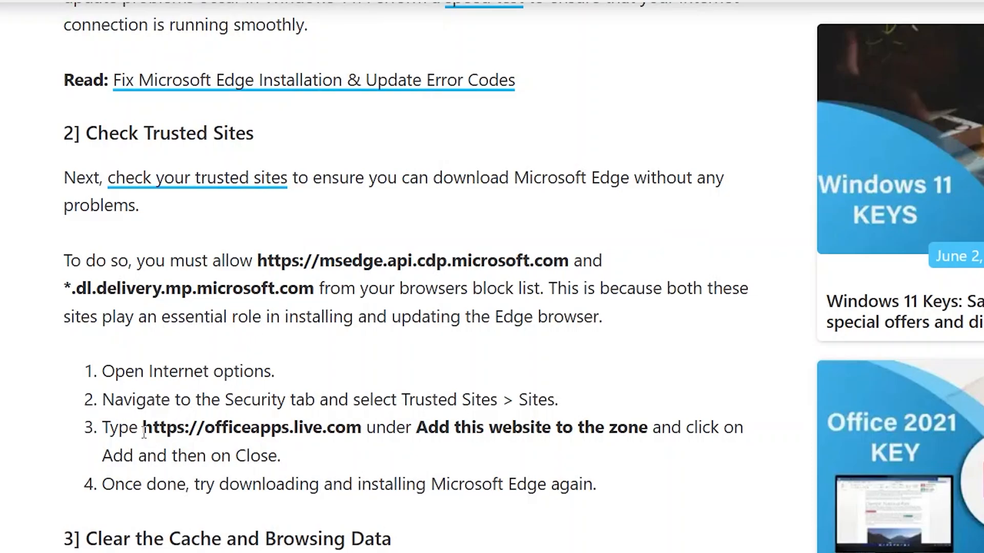
double_click(251, 427)
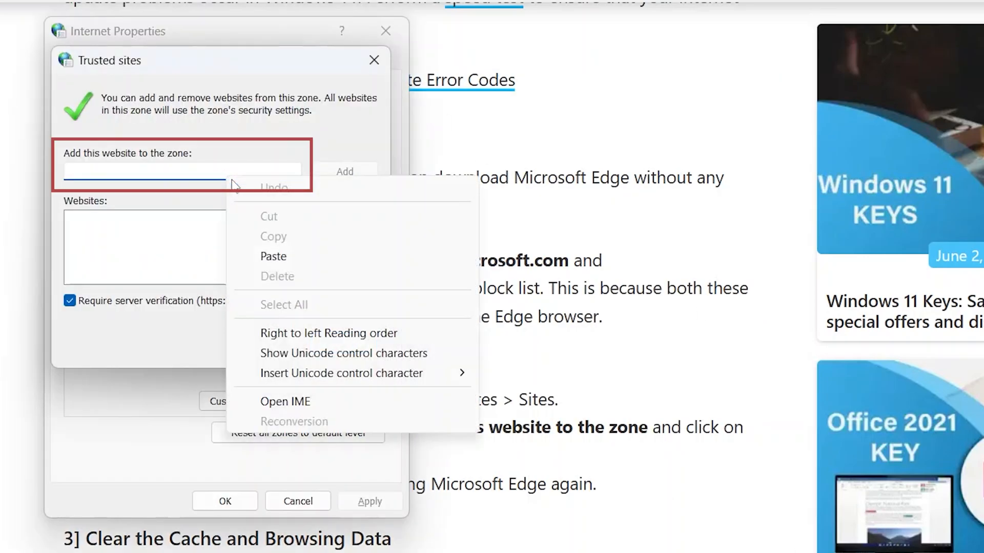
left_click(272, 256)
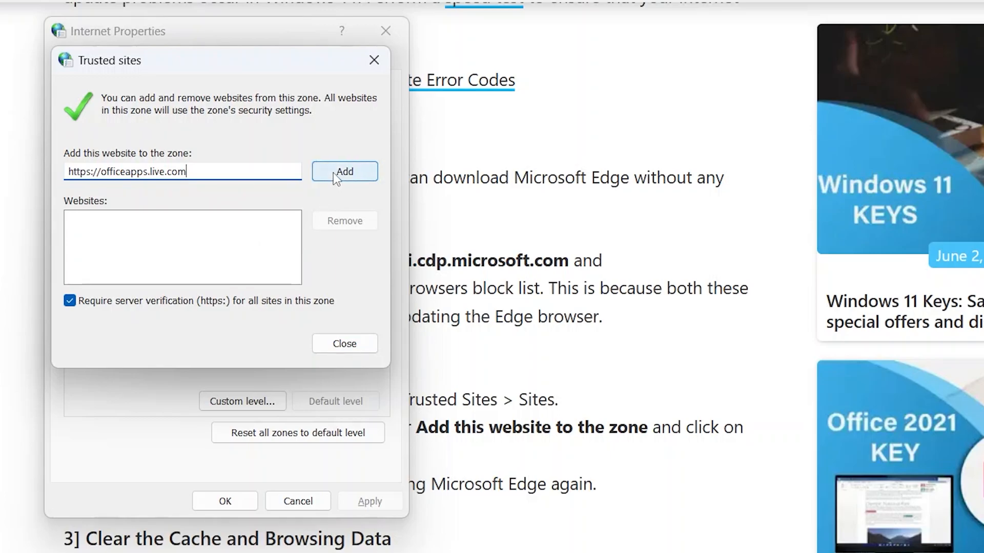
left_click(345, 171)
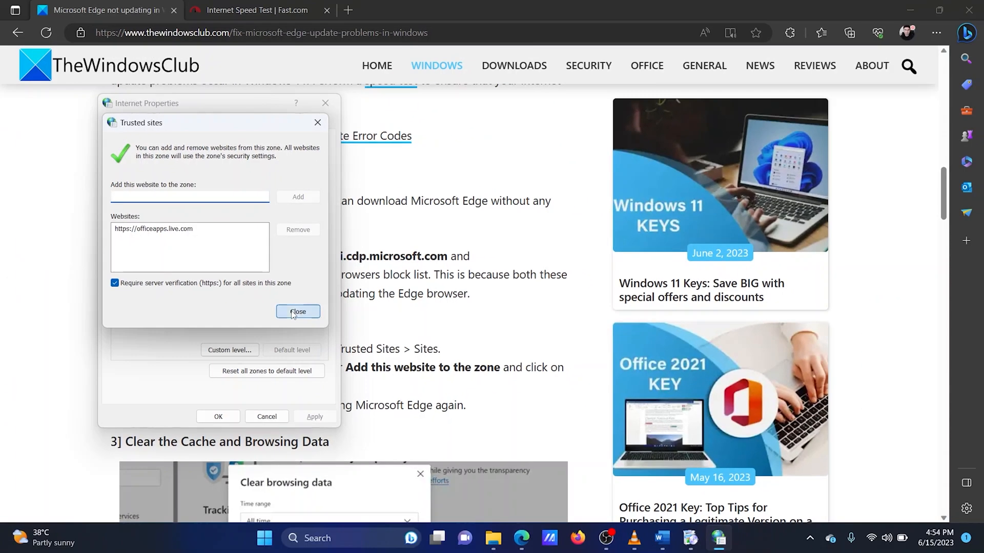
left_click(298, 312)
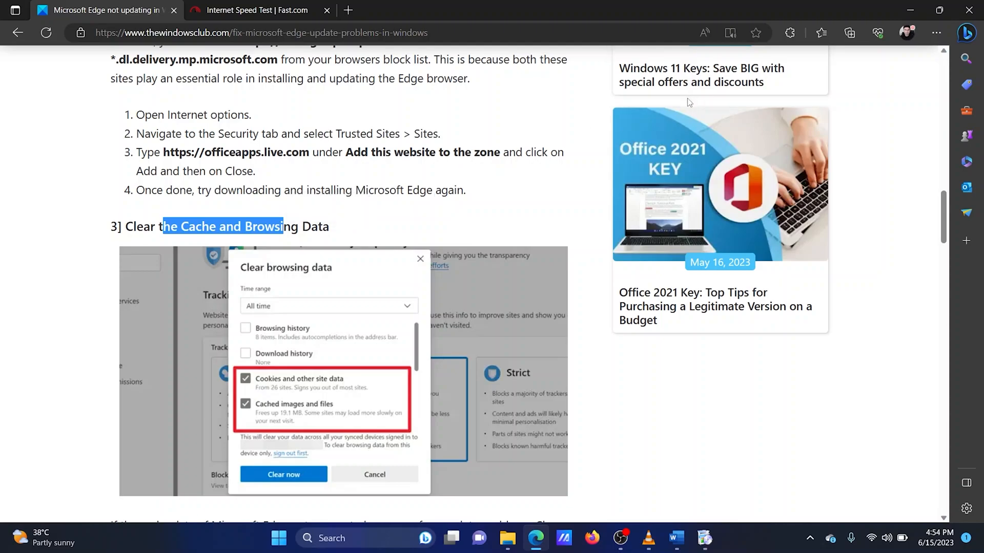
Start clearing browsing data from History, landing on Edge's Privacy, search, and services settings
left_click(937, 33)
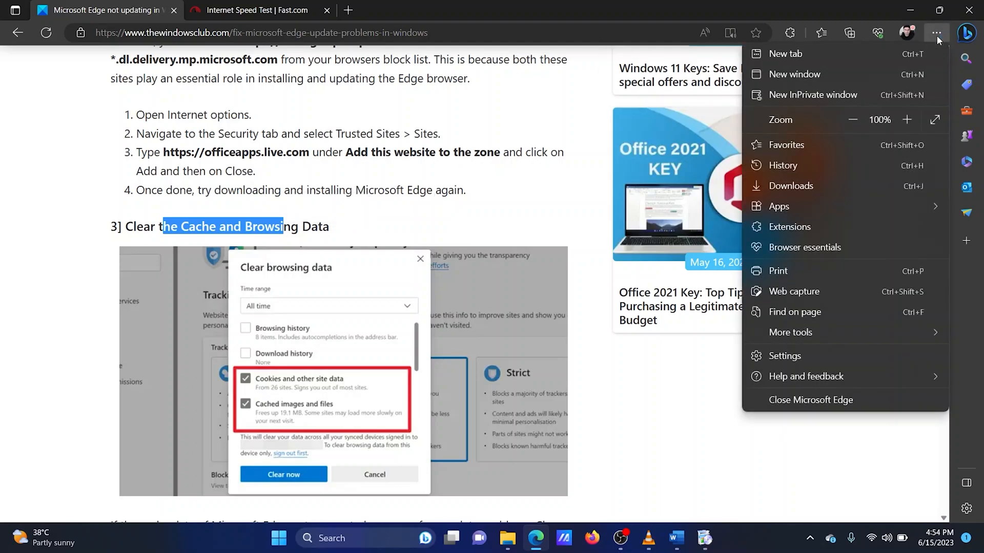
mouse_move(798, 171)
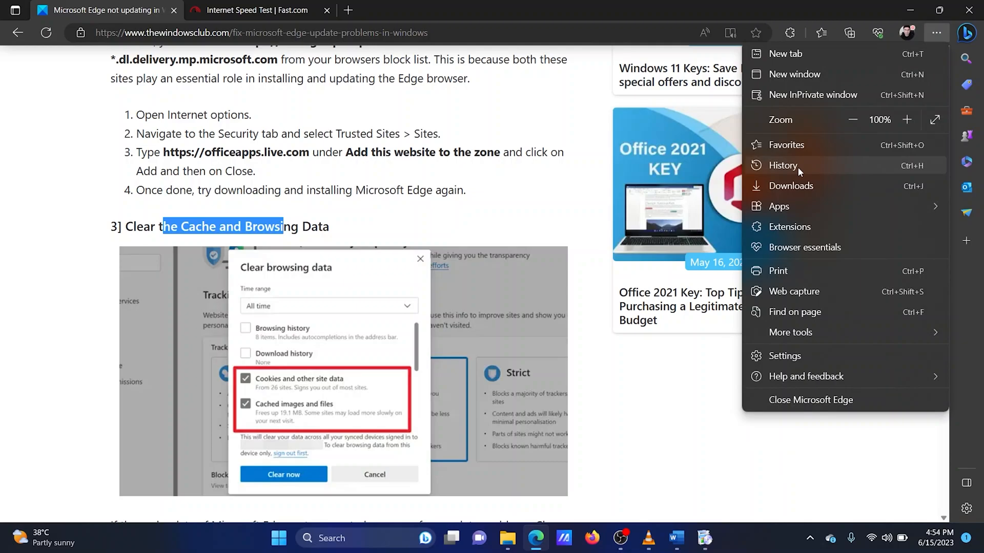
left_click(782, 165)
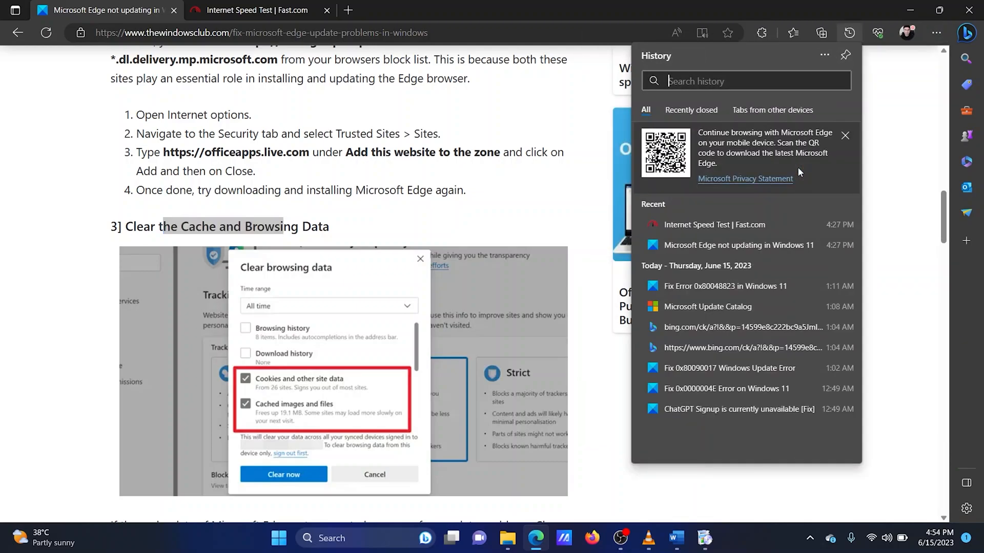
mouse_move(824, 55)
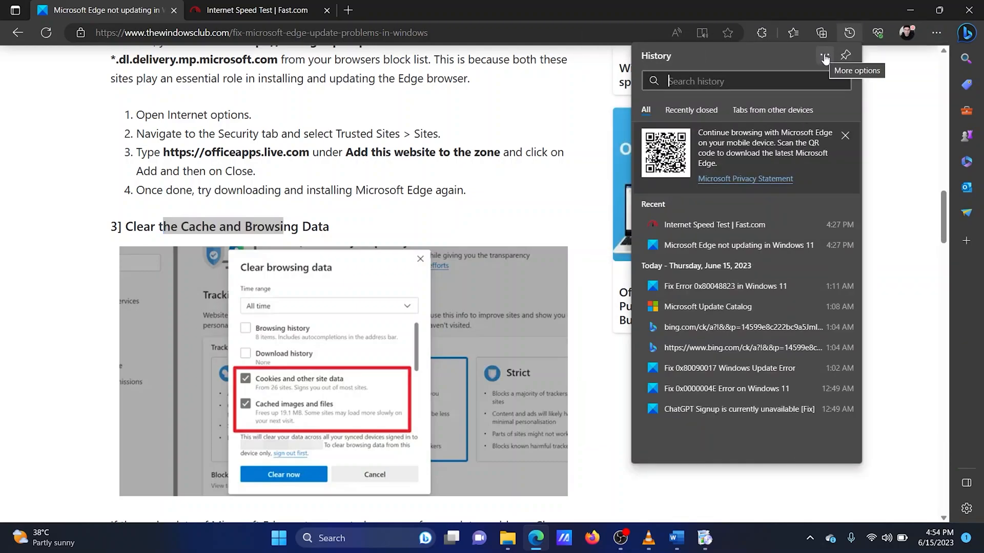
left_click(824, 55)
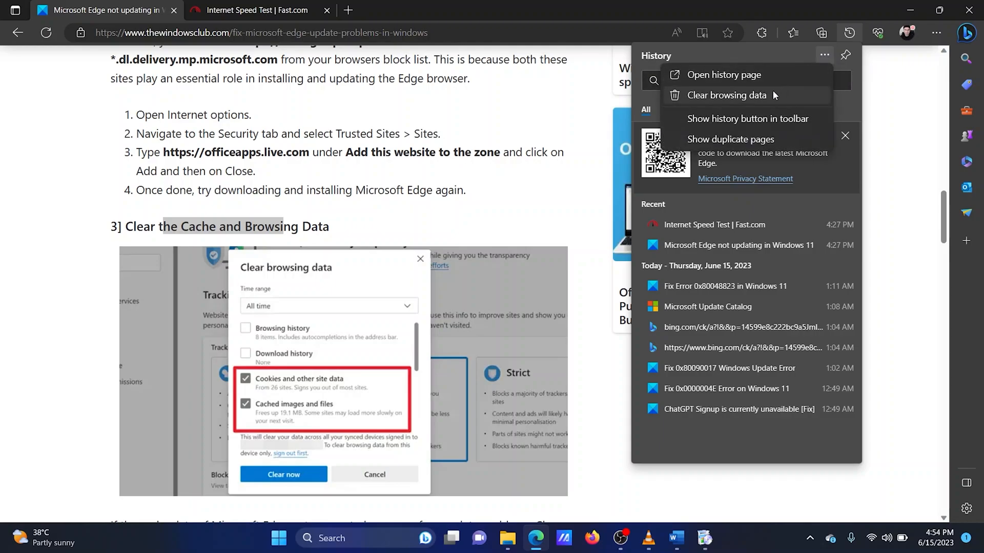
left_click(726, 94)
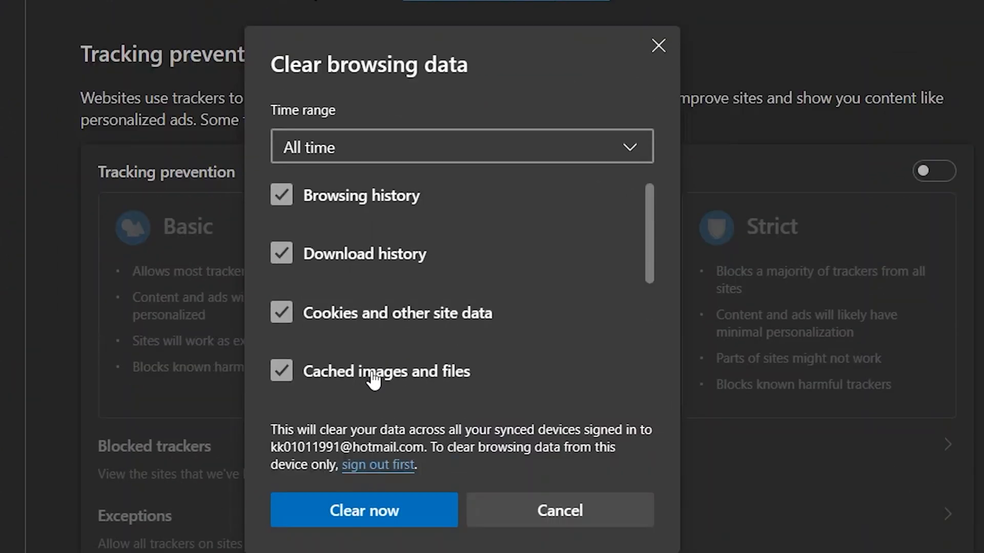
left_click(461, 147)
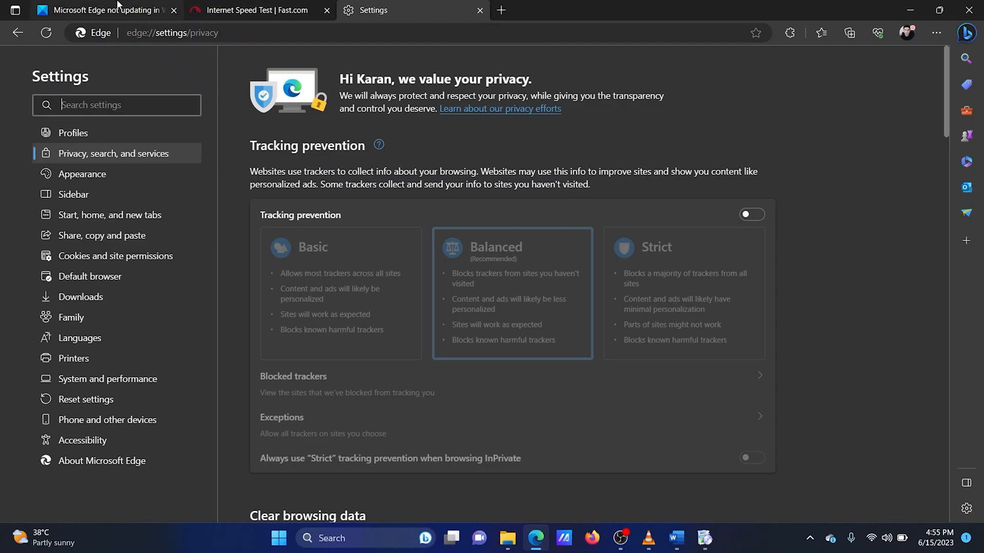
Toggle the Ghostery extension on the Manage extensions page and continue in the article
left_click(100, 10)
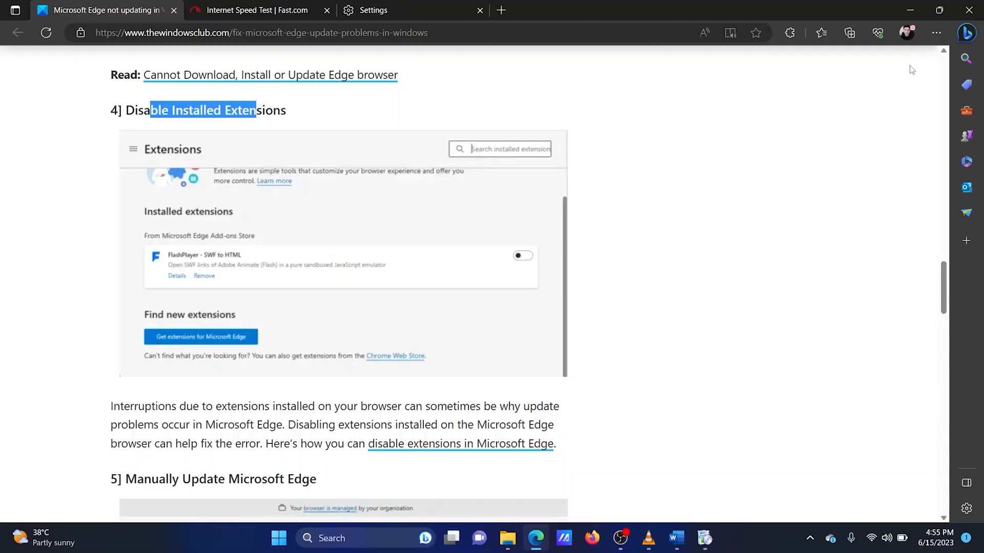
mouse_move(905, 81)
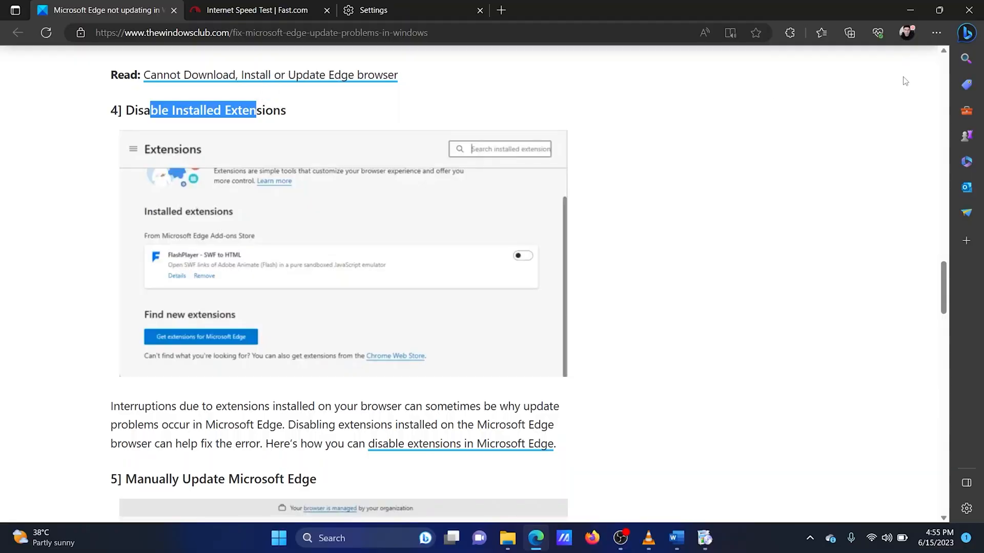
left_click(936, 33)
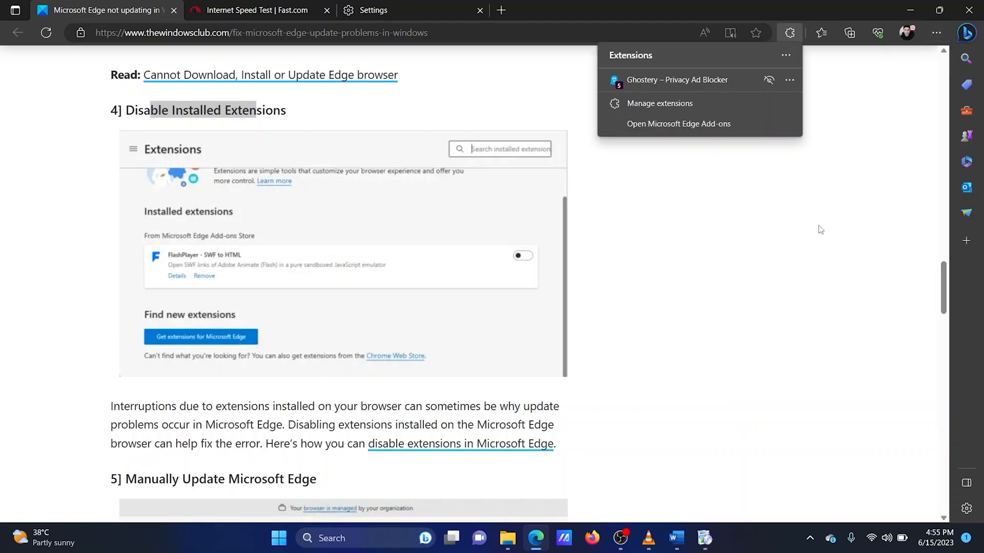
mouse_move(707, 104)
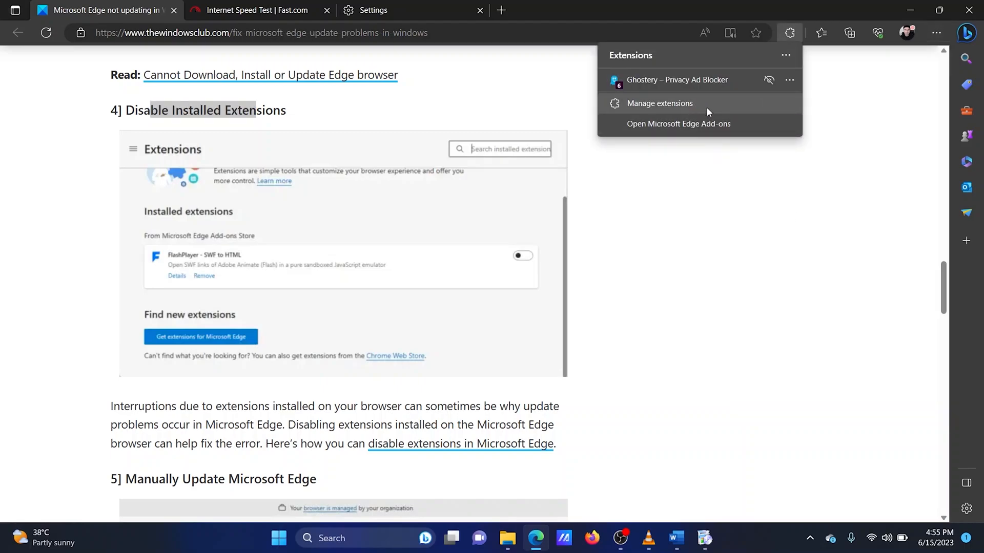
left_click(659, 103)
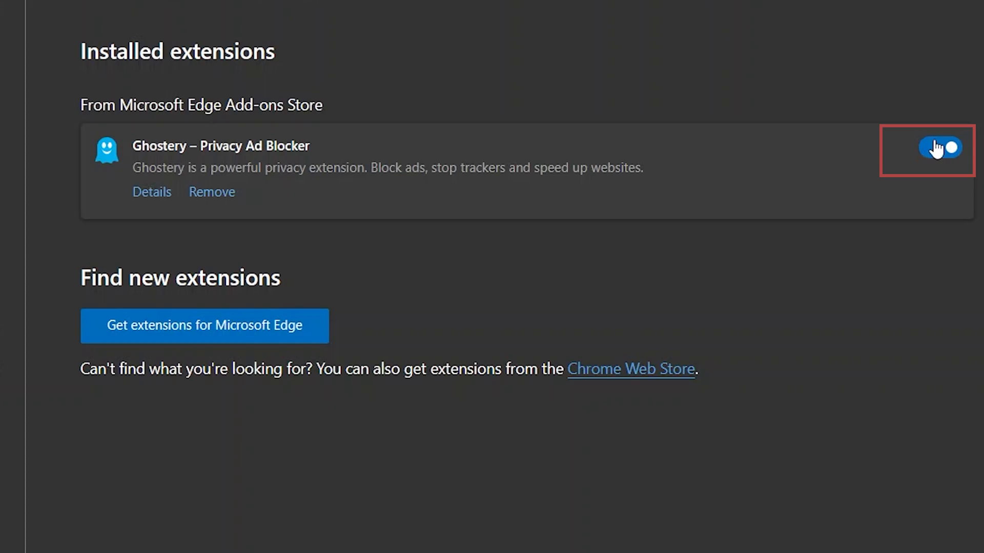
left_click(940, 147)
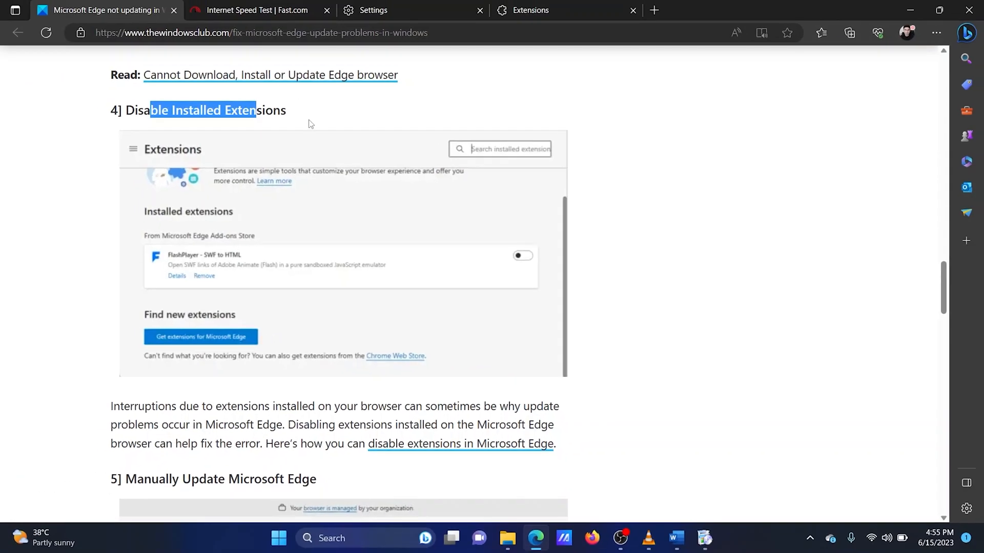
scroll("down", 3)
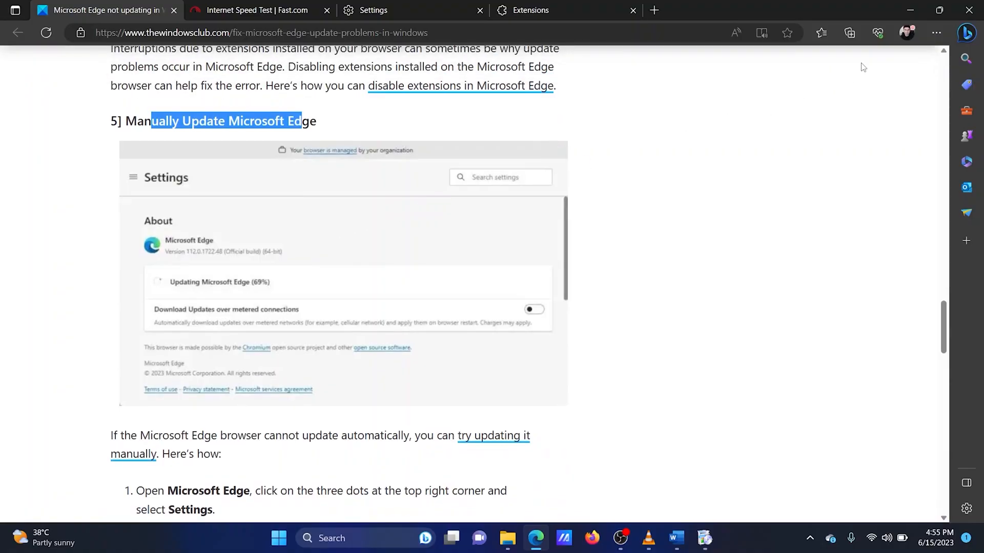
Reopen Edge Settings from the ... menu and return to the article's manual-update section
left_click(936, 33)
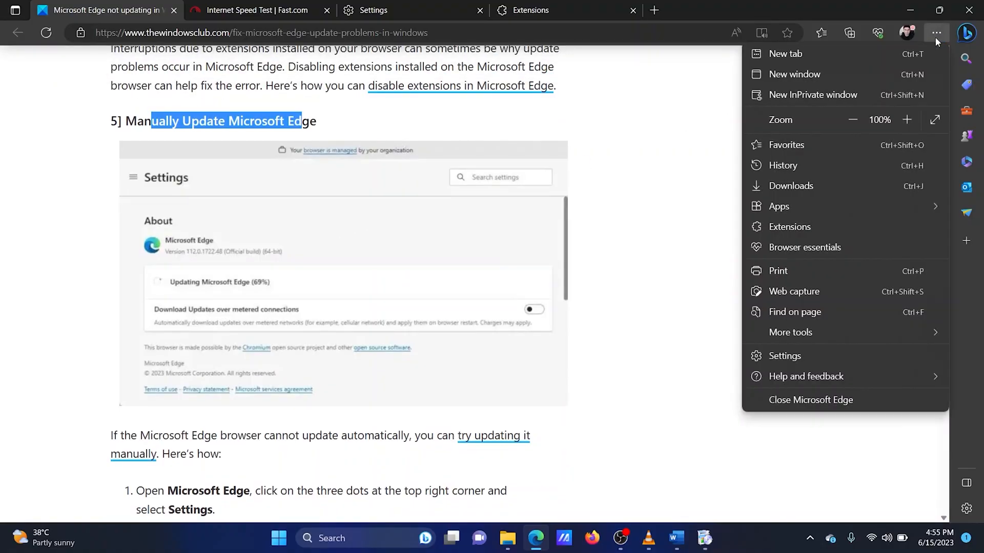
mouse_move(840, 294)
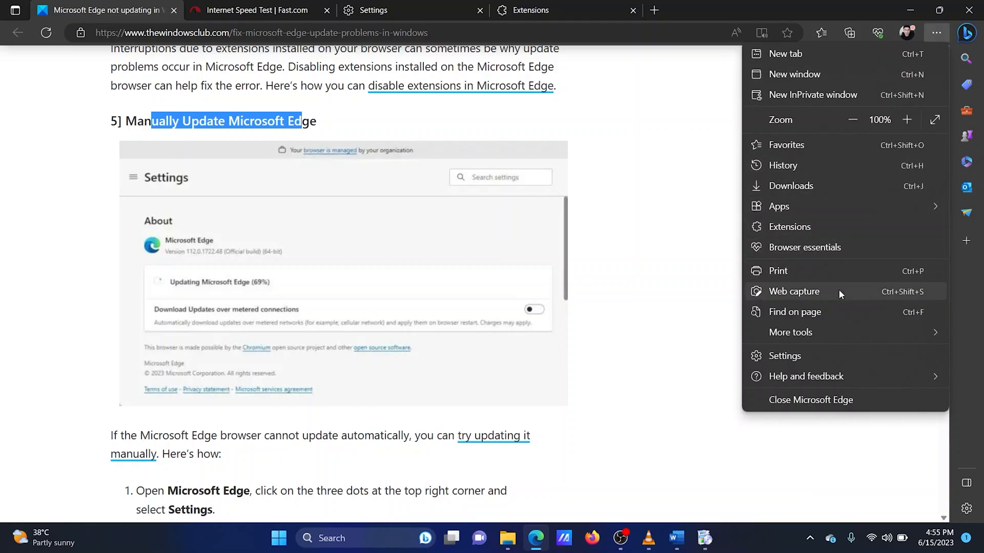
left_click(784, 356)
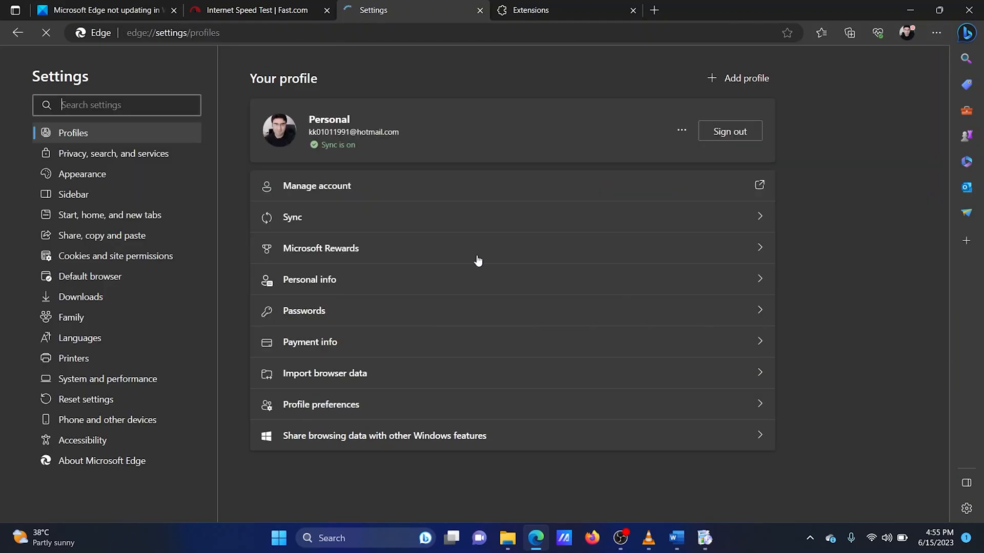
left_click(102, 460)
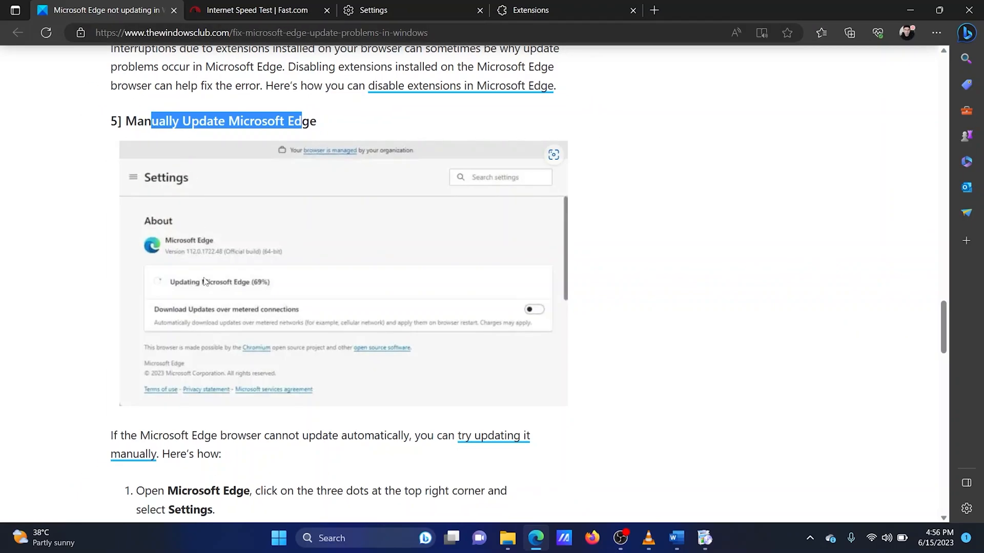
Launch Modify for Microsoft Edge from Windows Settings' Installed apps list
scroll("down", 3)
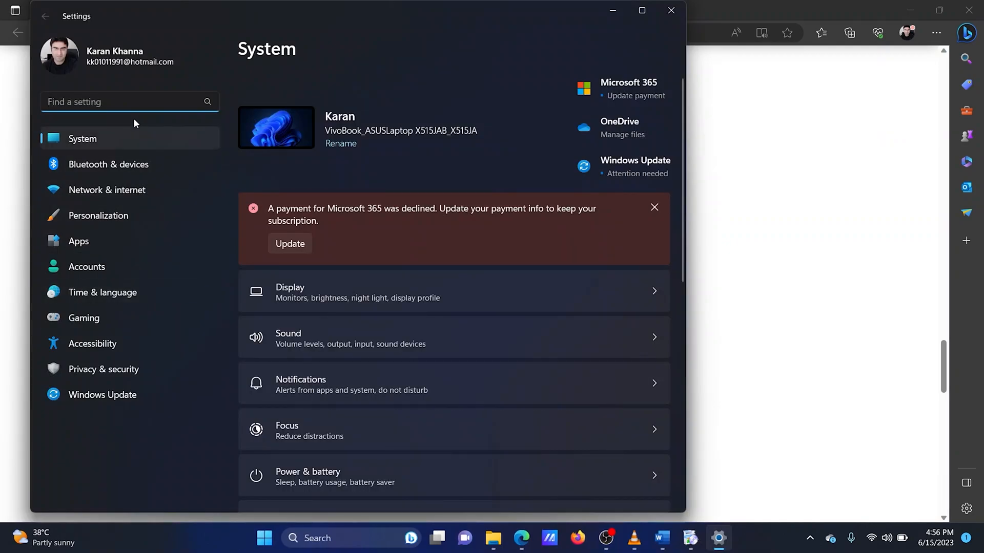
left_click(79, 241)
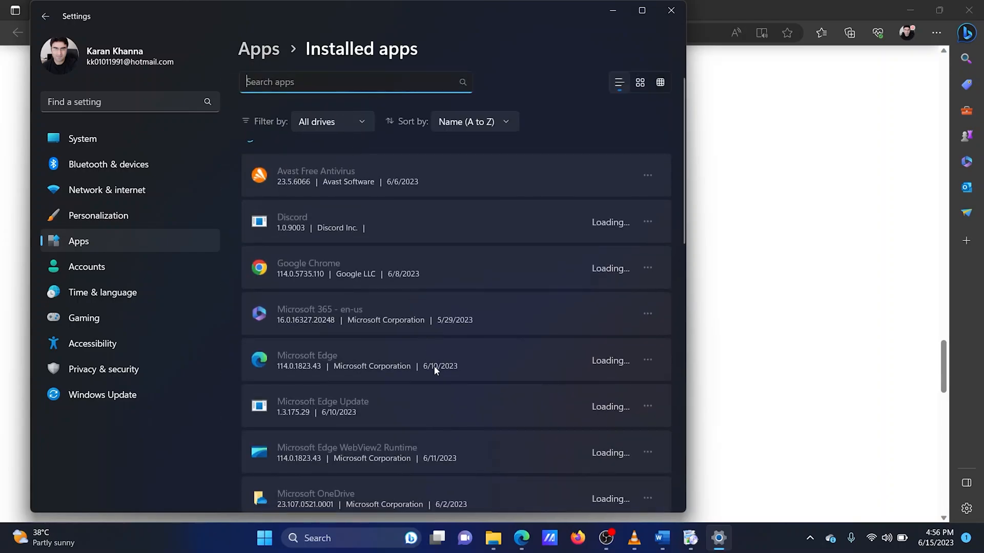
scroll("up", 3)
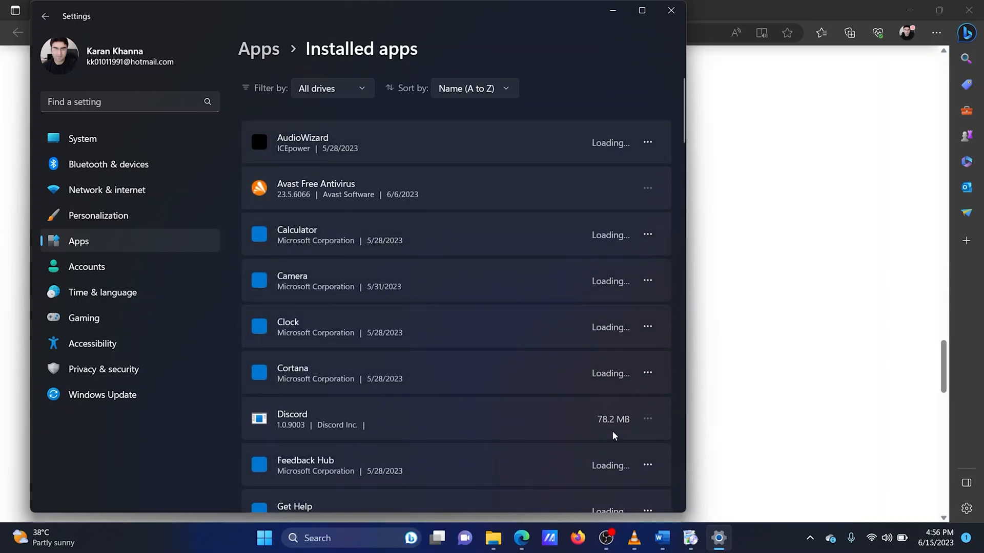
scroll("down", 3)
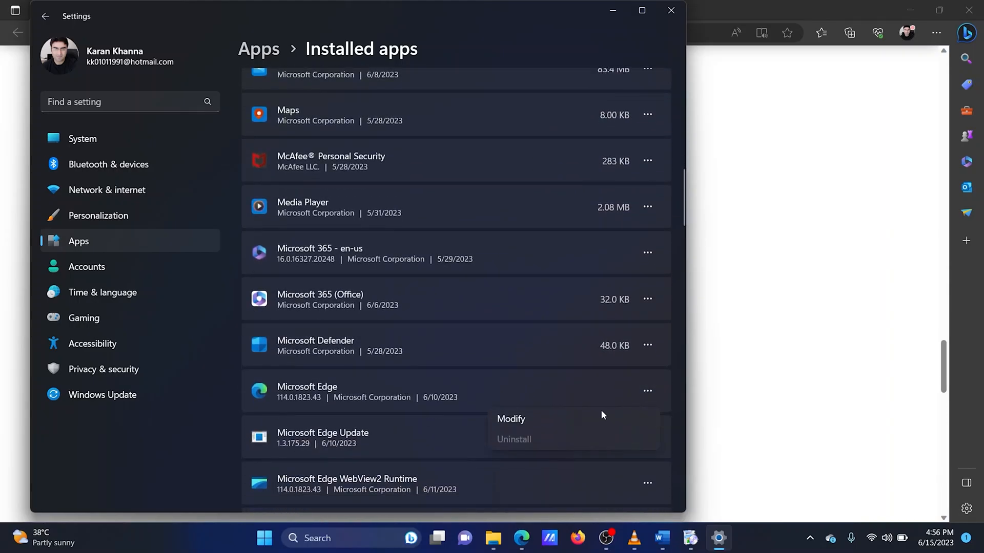
mouse_move(568, 419)
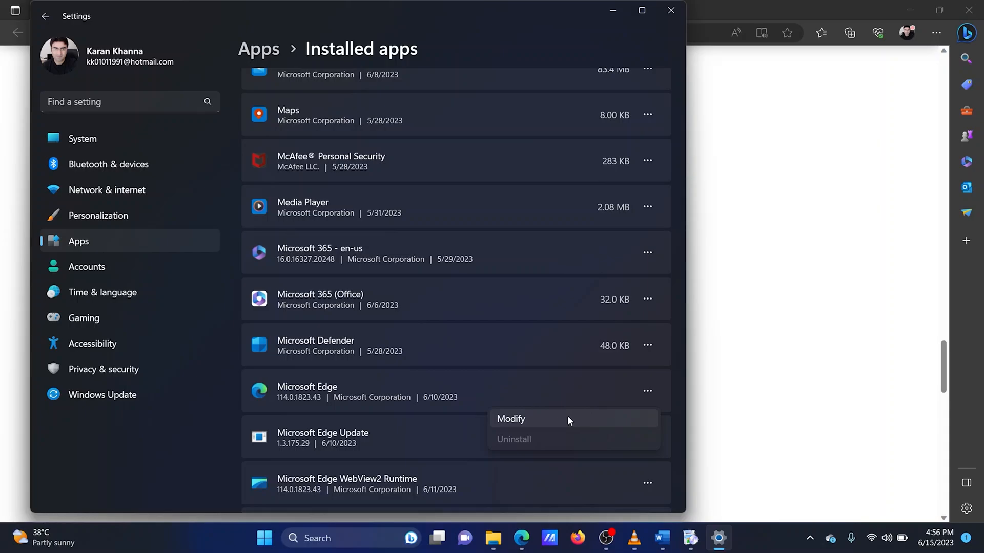
left_click(510, 419)
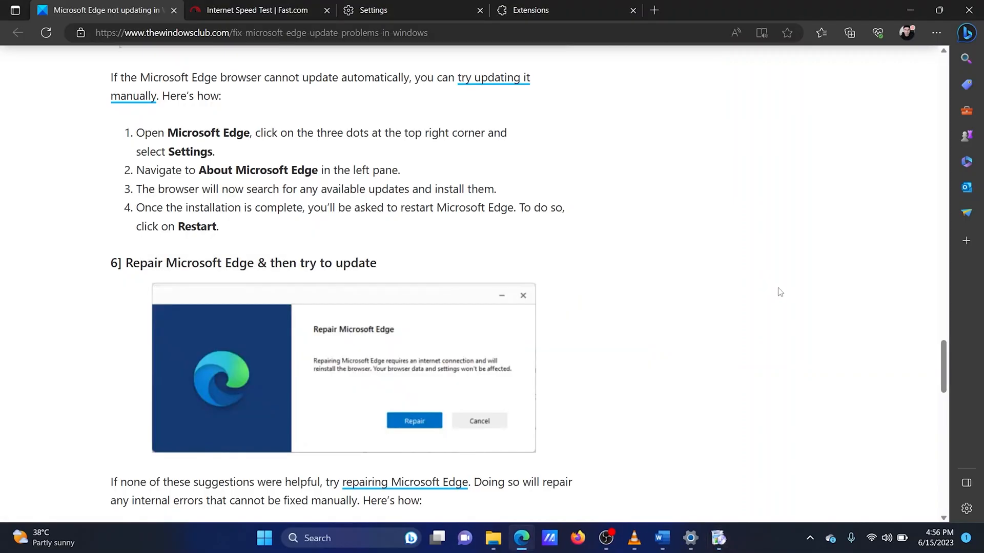
Scroll the article back up to its title, Microsoft Edge not updating in Windows 11
scroll("up", 3)
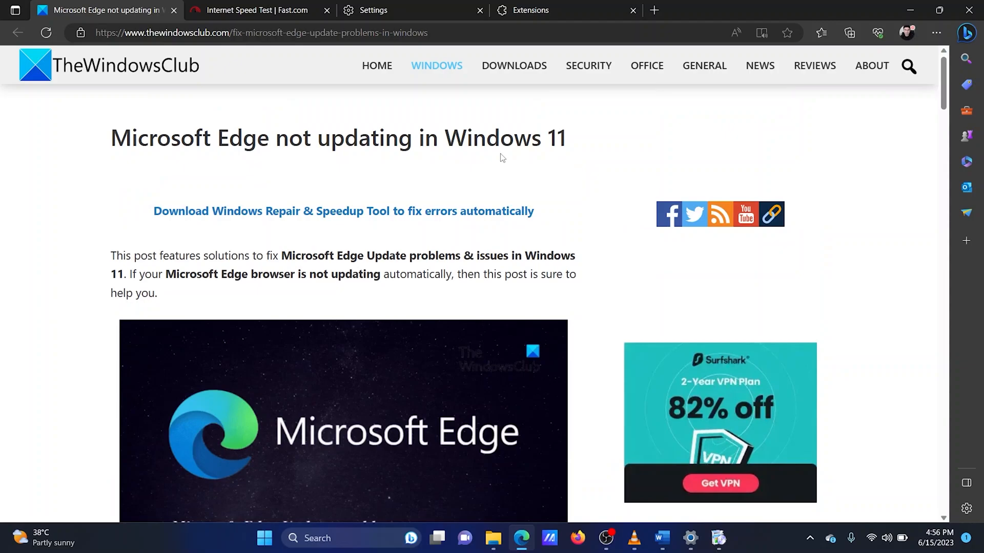
mouse_move(156, 146)
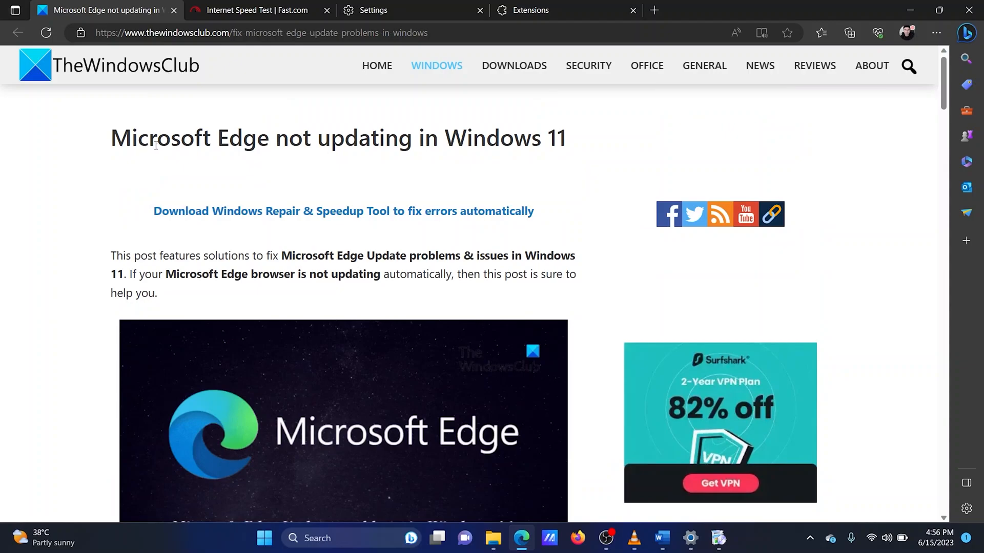